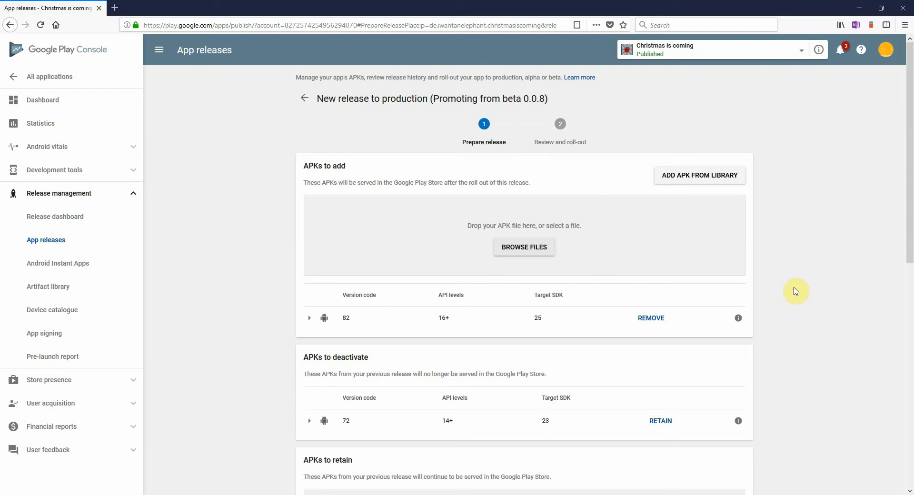
# Copy the en-US release notes under 'What's new in this release?' for the 2017 X-MAS version
pyautogui.scroll(-3)
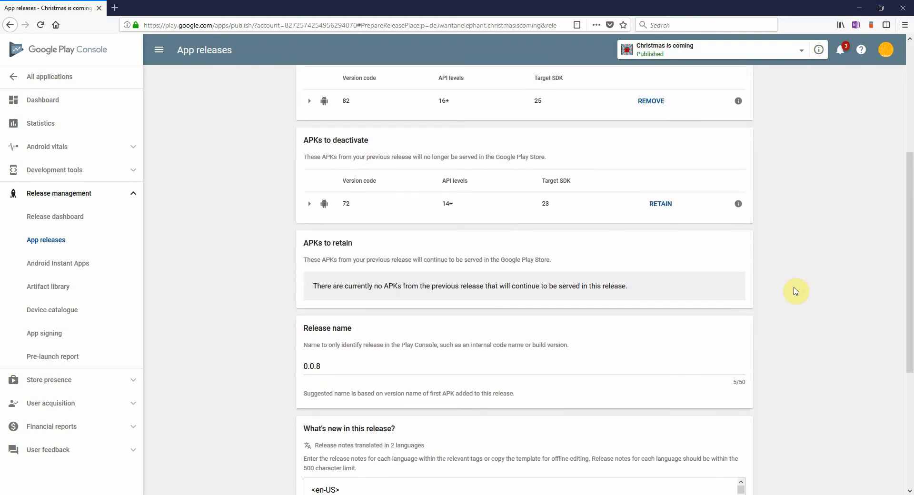
pyautogui.scroll(-3)
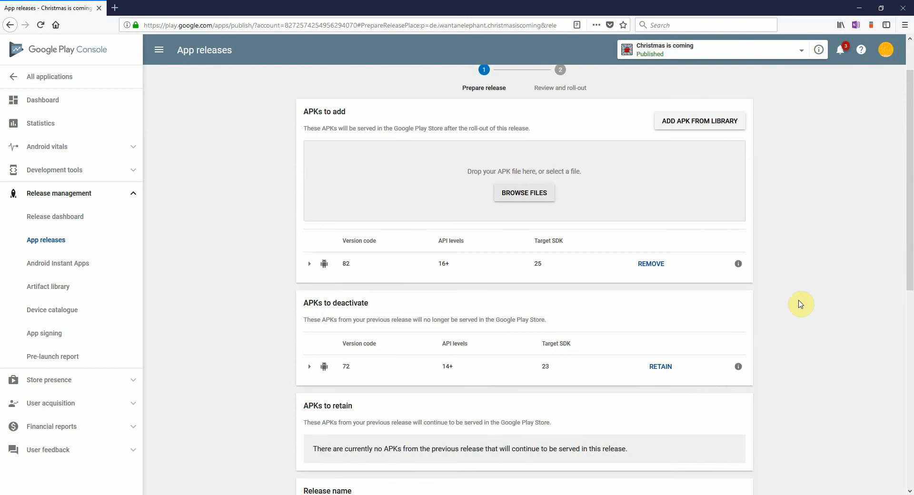
pyautogui.scroll(-3)
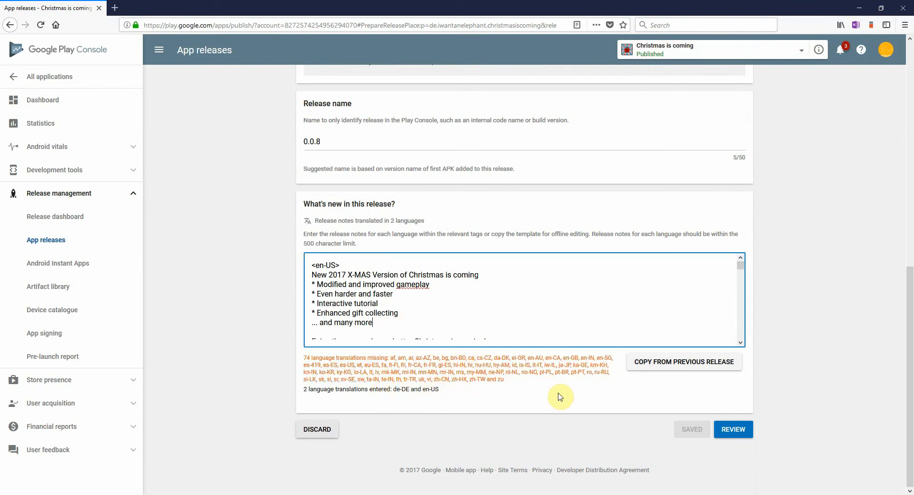
pyautogui.moveTo(412, 323)
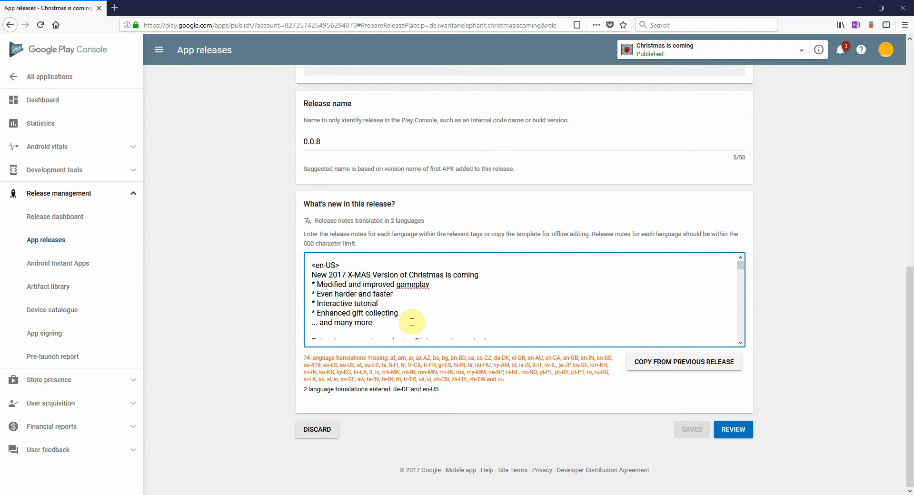
pyautogui.moveTo(402, 321)
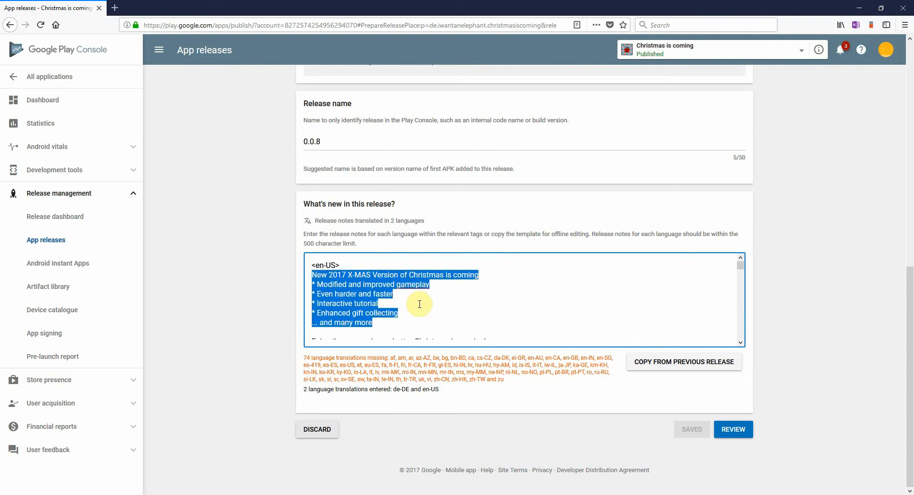
pyautogui.moveTo(214, 90)
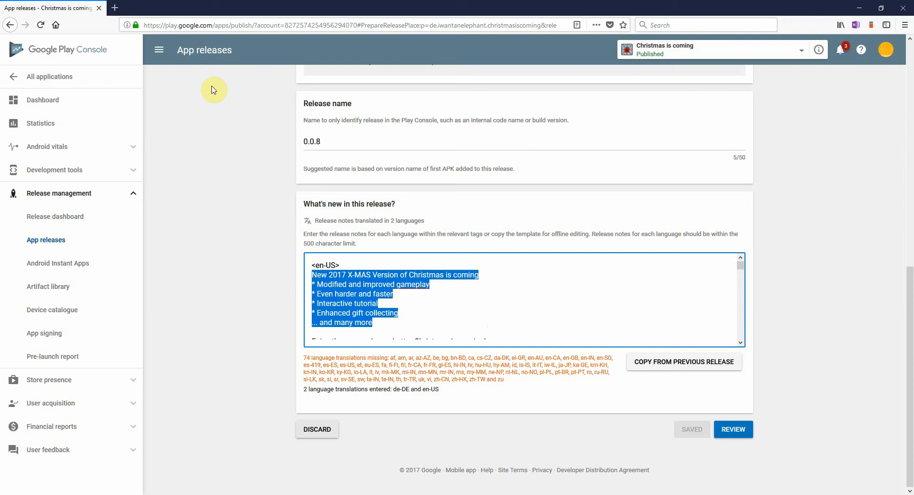
# Go to iwantanelephant.com and enter the English Christmas notes into the free Release Notes Translate tool
pyautogui.click(221, 8)
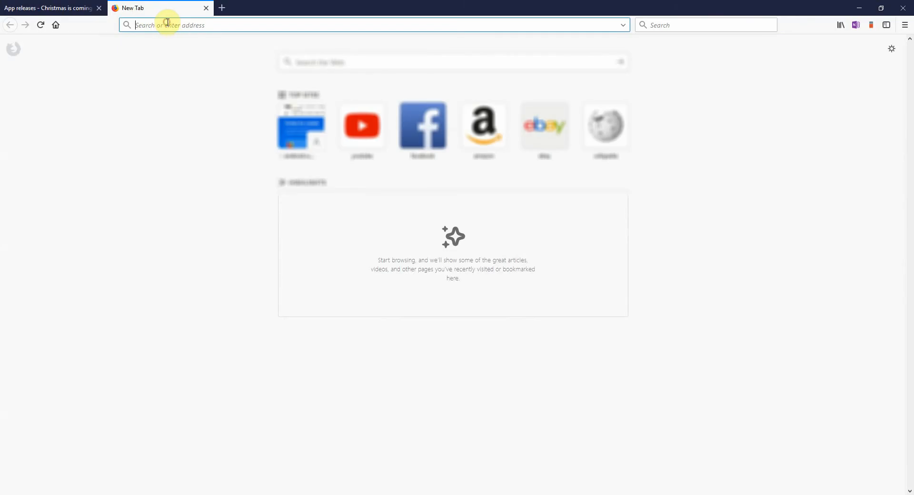
pyautogui.write('translate-service/')
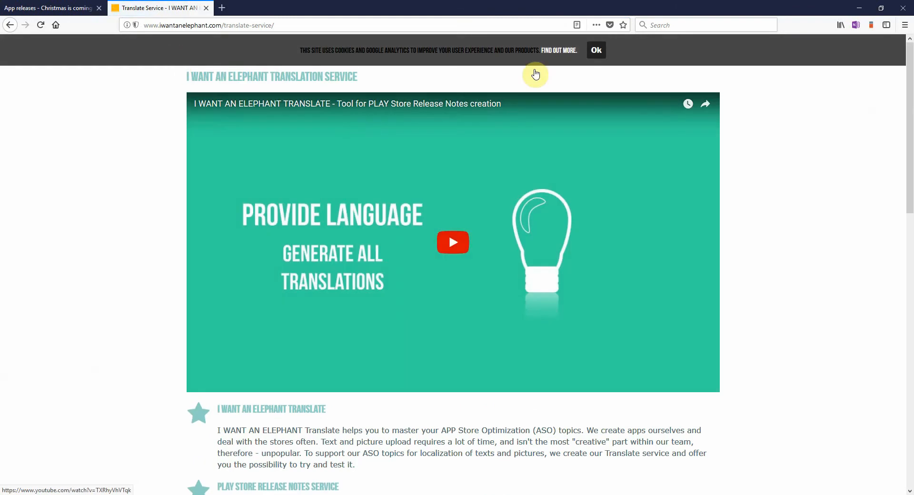
pyautogui.scroll(-3)
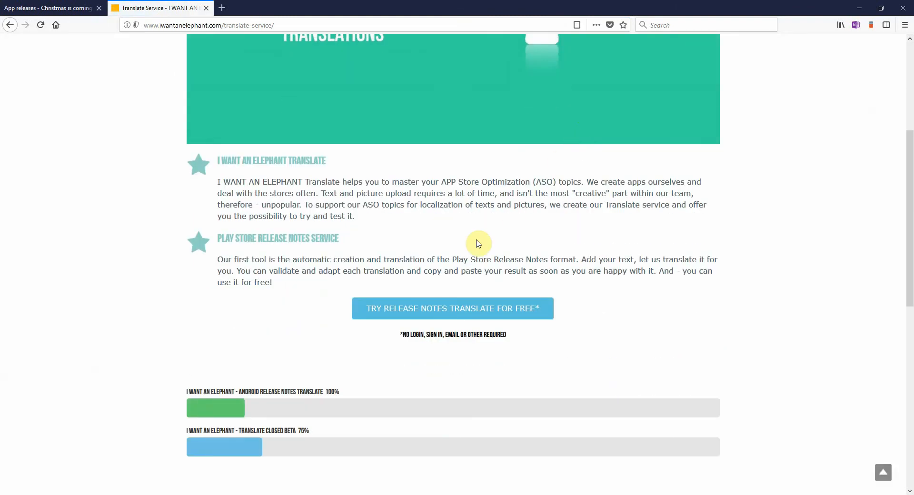
pyautogui.click(452, 308)
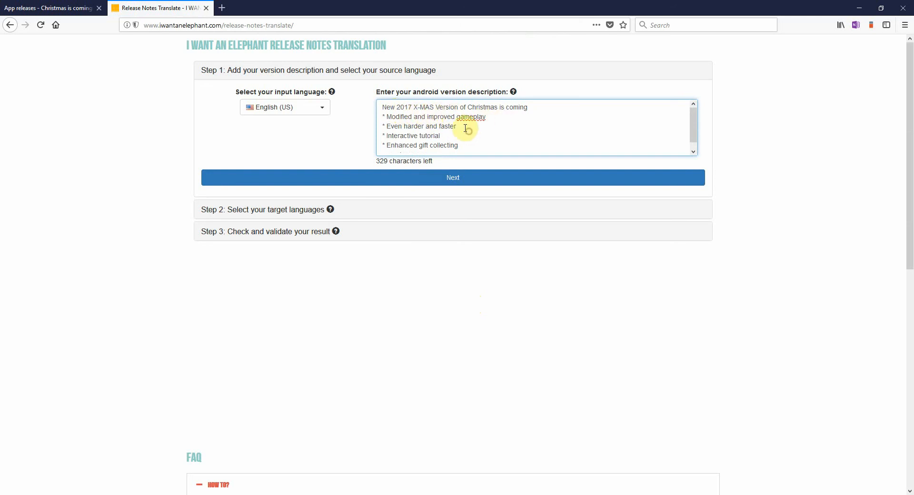
# Select all target languages in Step 2 and start translating the release notes
pyautogui.scroll(-3)
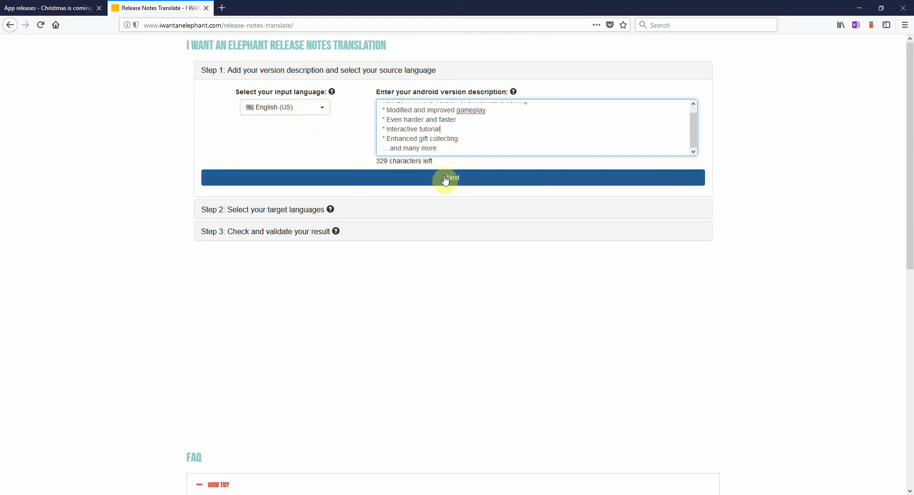
pyautogui.click(448, 177)
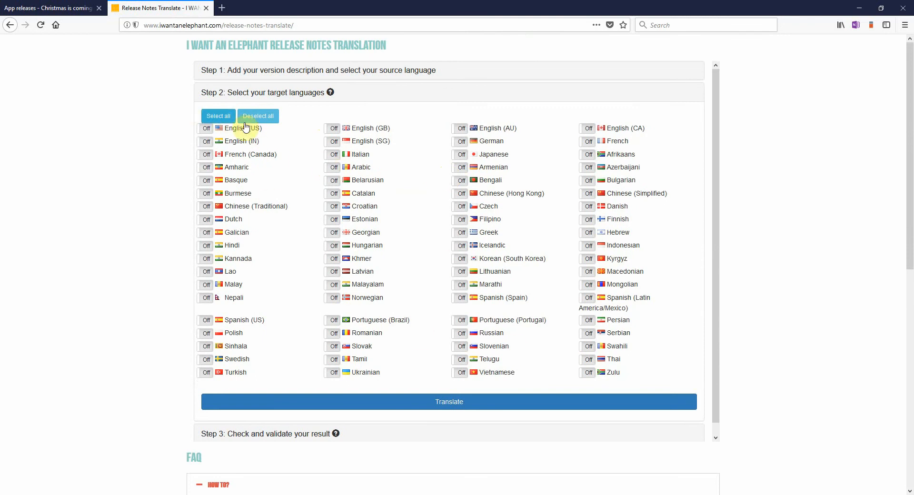
pyautogui.click(218, 115)
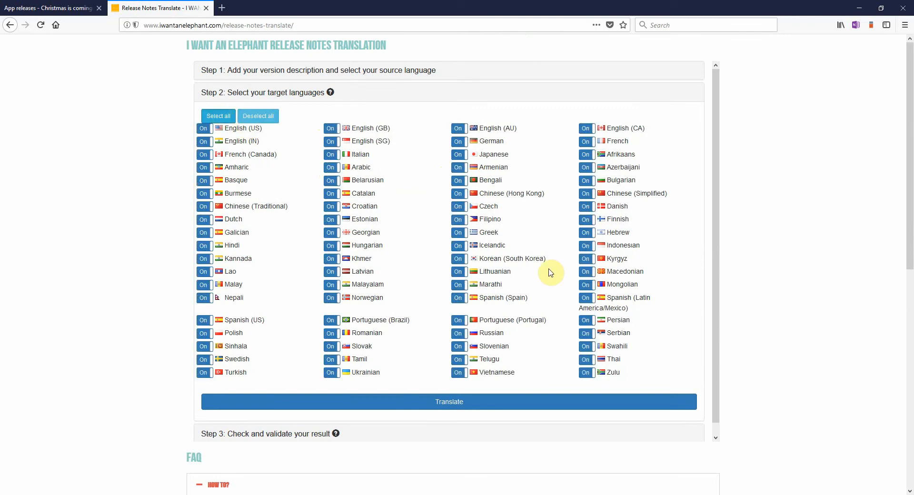
pyautogui.click(449, 401)
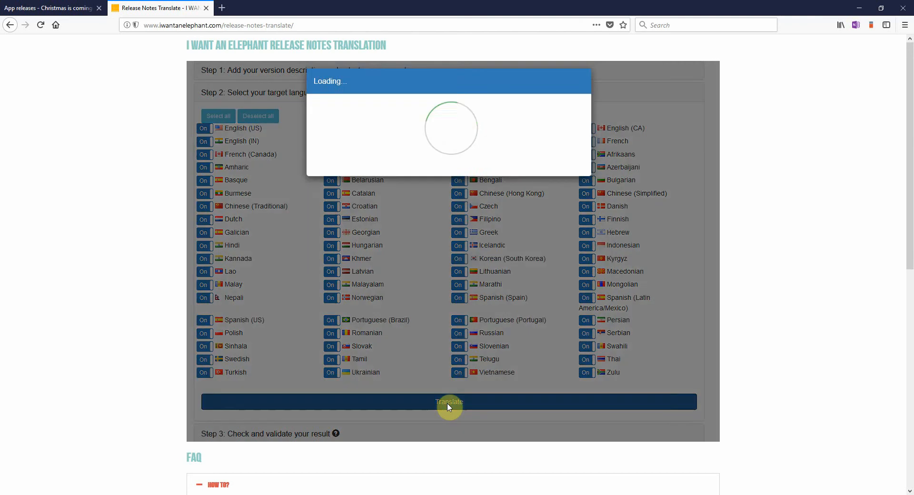
# Wait for every language translation to finish until Step 3 'Check and validate your result' appears
pyautogui.click(448, 401)
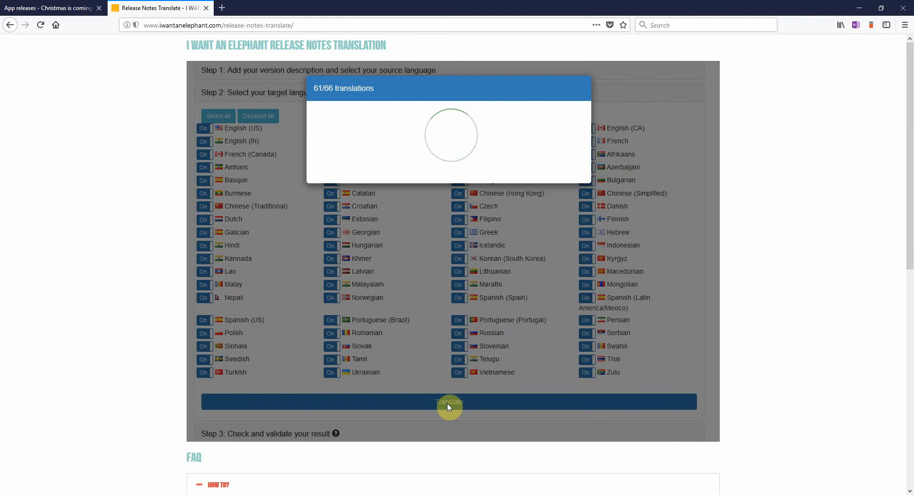
pyautogui.click(448, 401)
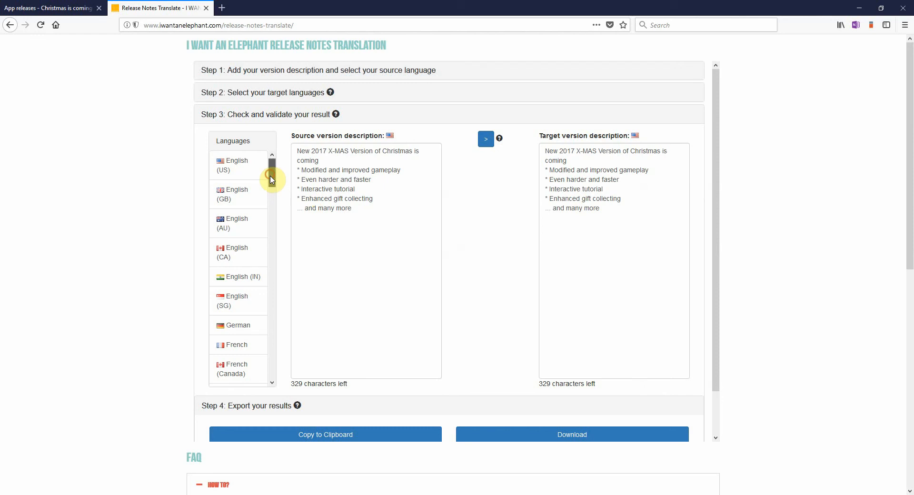
# Review the Japanese and German results and keep 'Christmas is Coming' untranslated in the German notes
pyautogui.moveTo(271, 175); pyautogui.dragTo(271, 368)
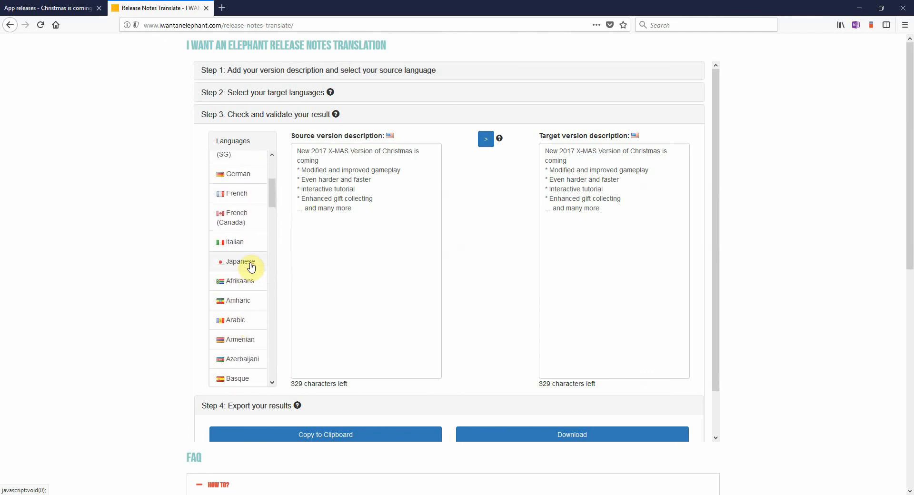
pyautogui.click(237, 261)
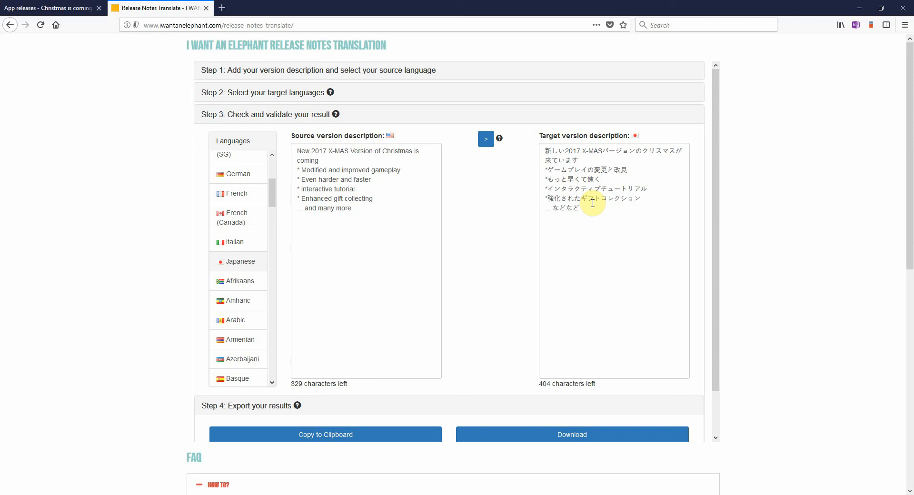
pyautogui.click(238, 175)
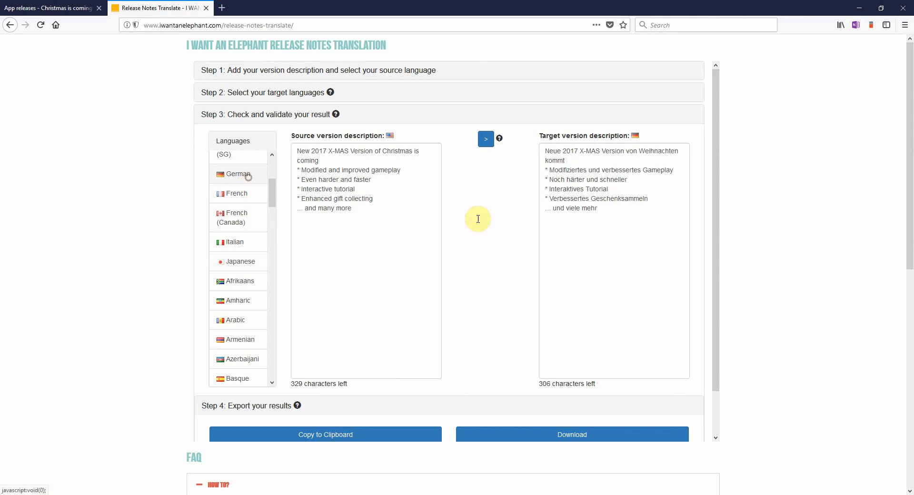
pyautogui.moveTo(619, 174)
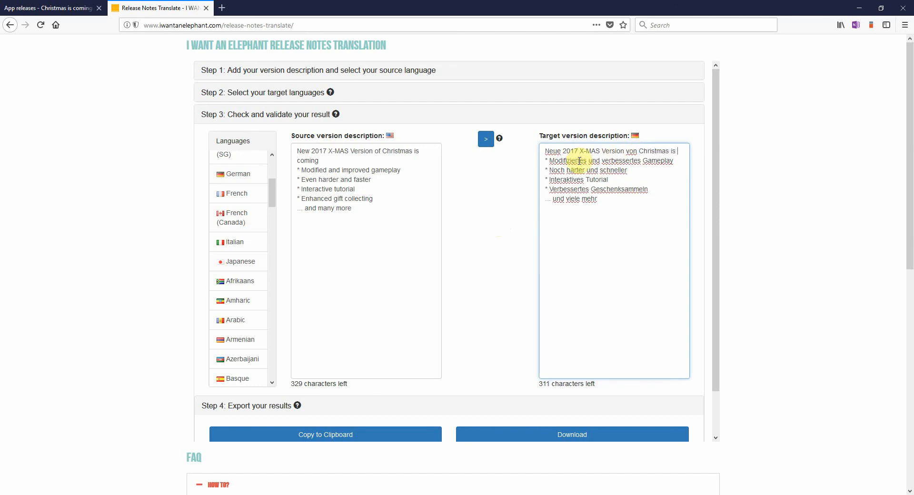
pyautogui.write('Coming')
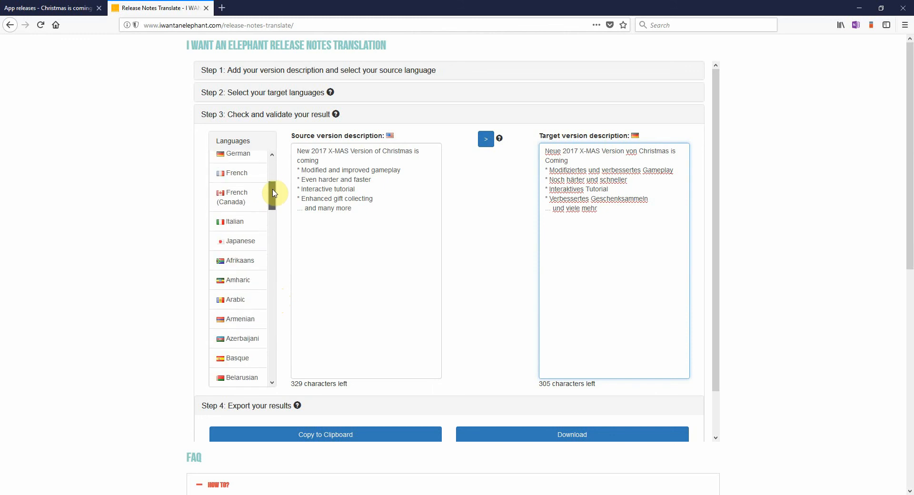
pyautogui.scroll(-3)
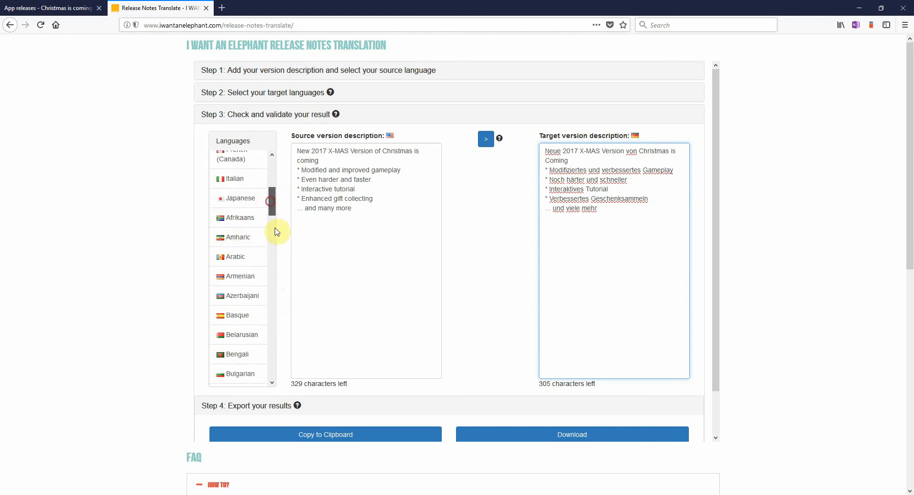
pyautogui.scroll(-3)
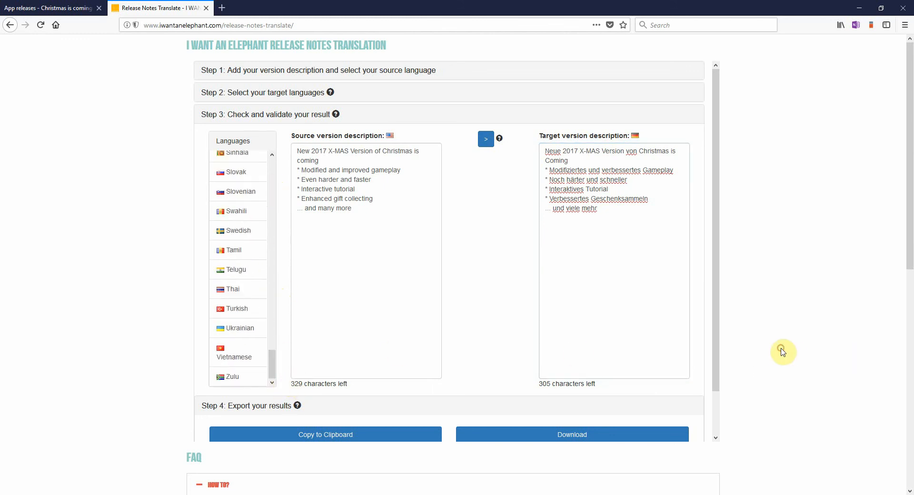
pyautogui.scroll(-3)
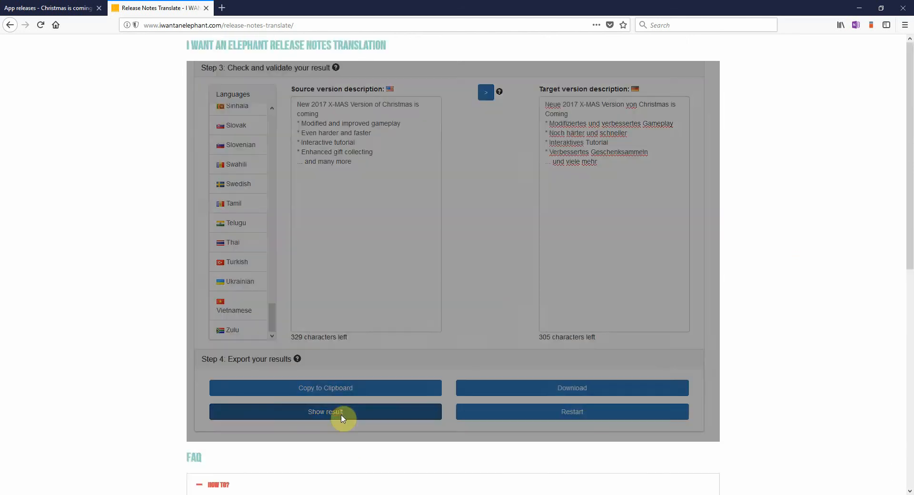
# Show the combined tagged notes for all languages, copy them and return to the Play Console tab
pyautogui.click(324, 412)
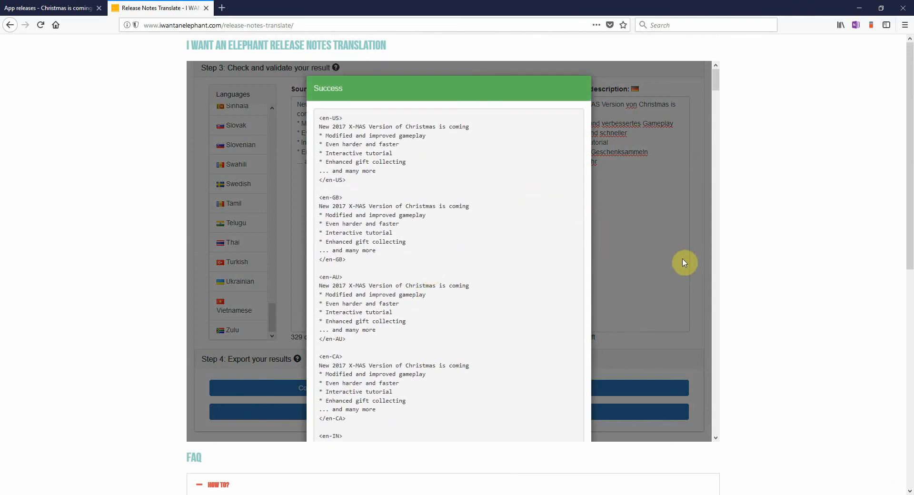
pyautogui.scroll(-3)
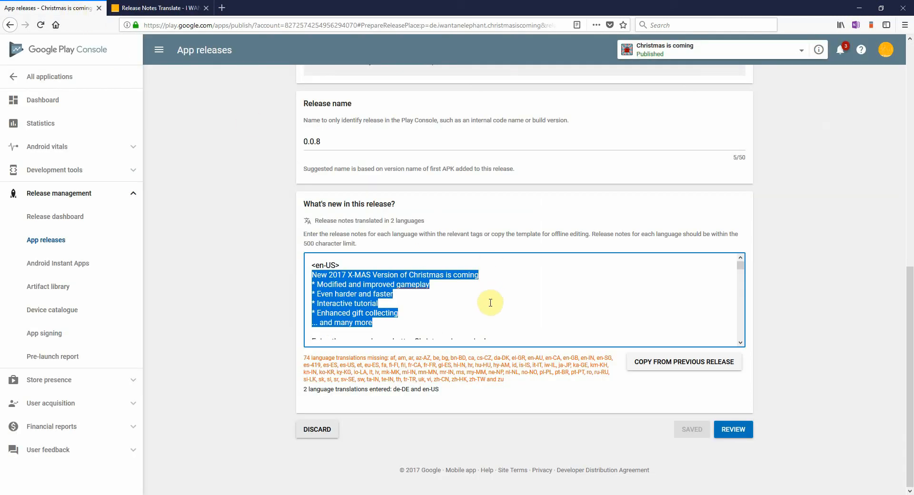
# Paste the 76-language translations into 'What's new in this release?' and save the release
pyautogui.click(487, 299)
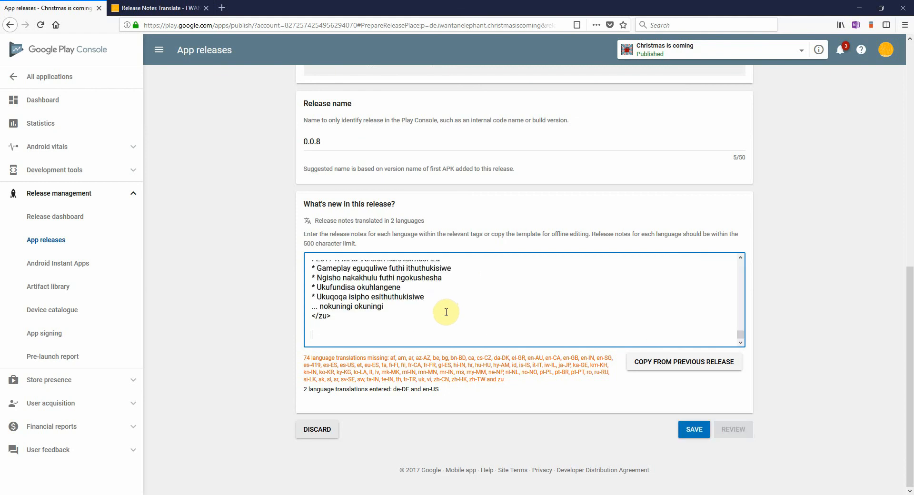
pyautogui.click(694, 429)
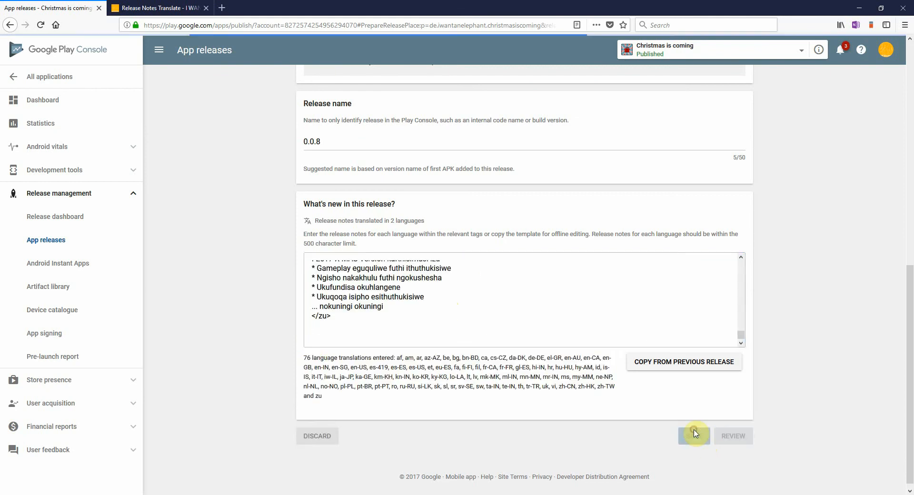
pyautogui.click(694, 436)
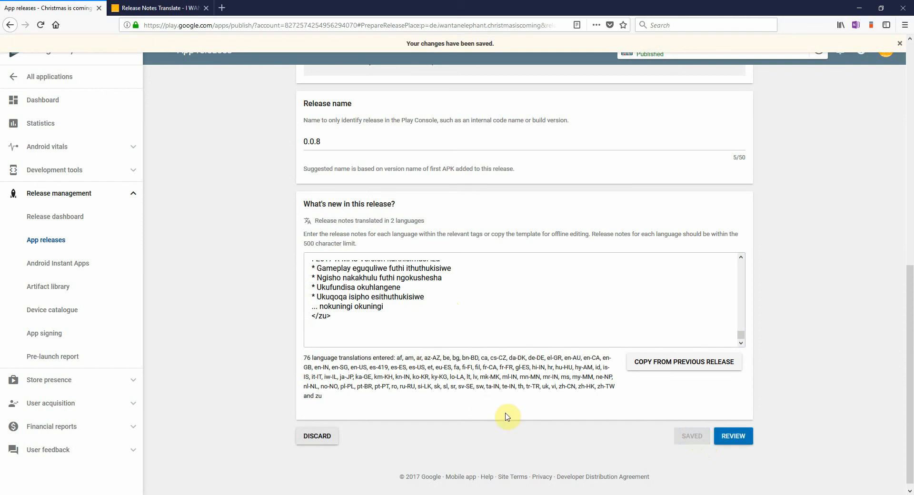